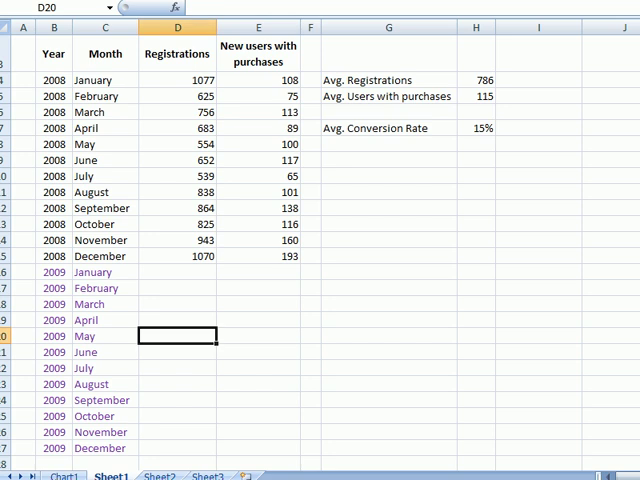
{"action": "mouse_move", "coordinate": [252, 320]}
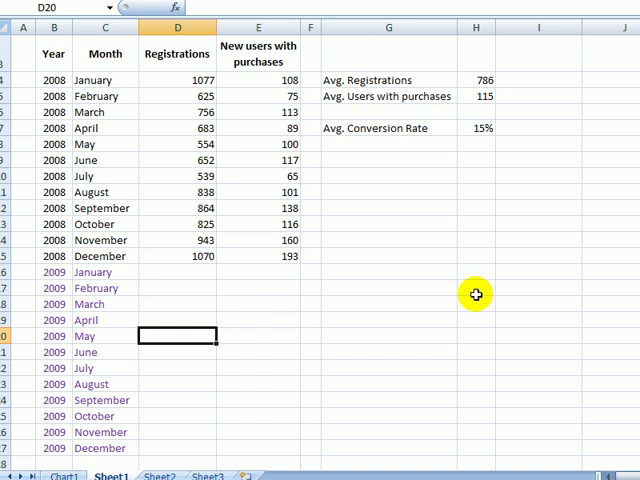
{"action": "mouse_move", "coordinate": [300, 376]}
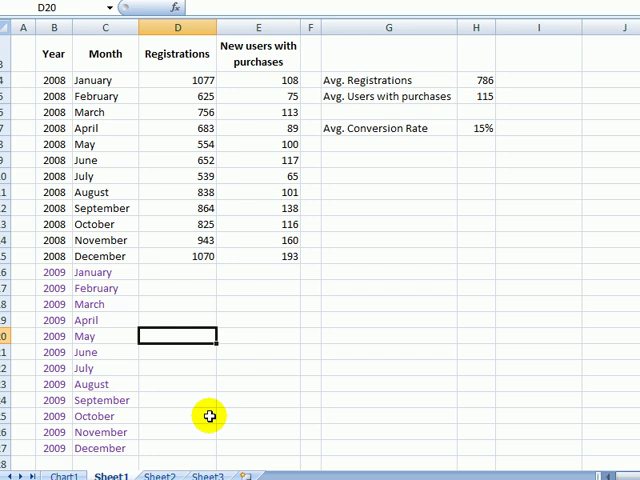
{"action": "mouse_move", "coordinate": [196, 432]}
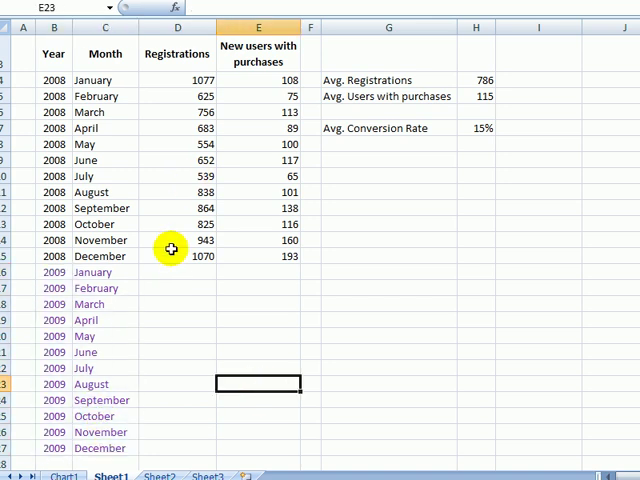
Step: Review the 2008 registrations and purchasing-user figures that the 2009 averages come from
{"action": "left_click_drag", "start_coordinate": [178, 80], "coordinate": [178, 256]}
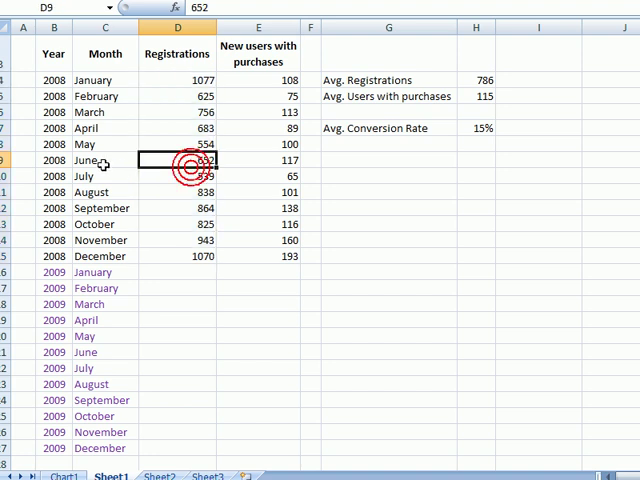
{"action": "left_click", "coordinate": [104, 240]}
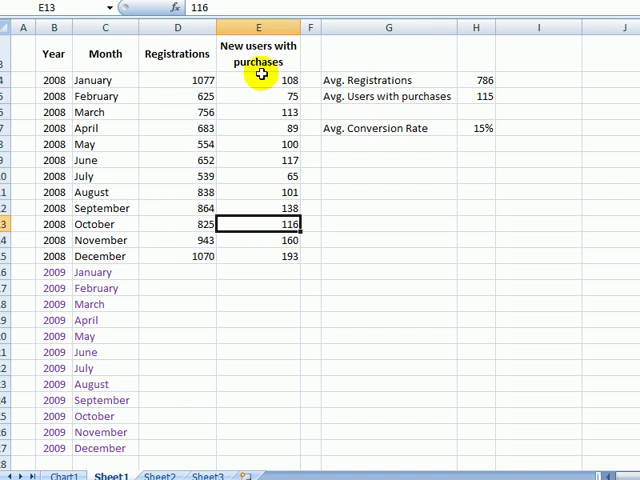
{"action": "left_click", "coordinate": [260, 56]}
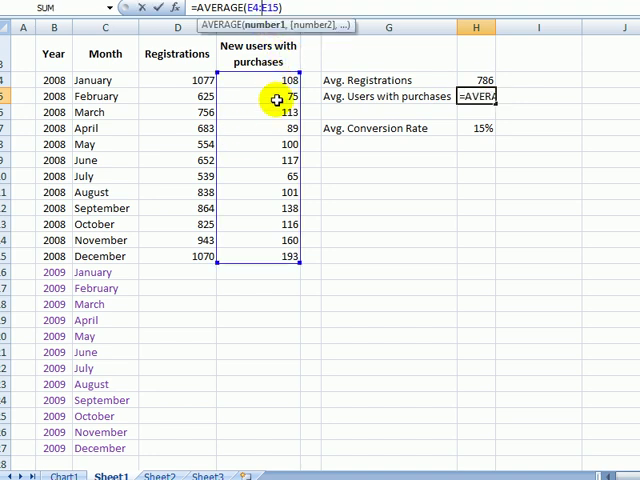
{"action": "mouse_move", "coordinate": [270, 212]}
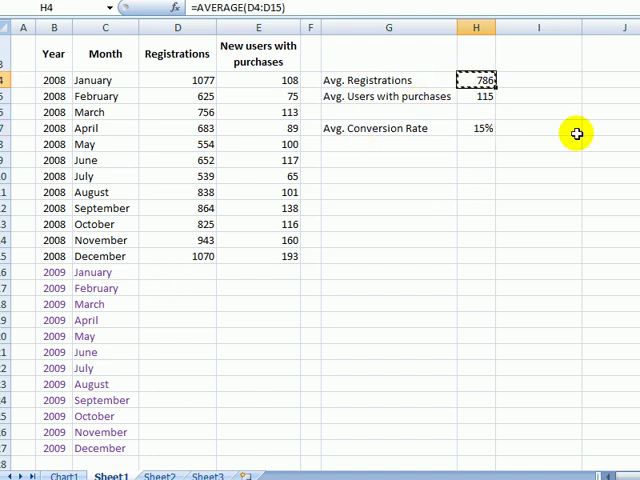
Step: Fill D16:D27 with the average of 786 registrations for every 2009 month as plain values
{"action": "left_click_drag", "start_coordinate": [178, 272], "coordinate": [178, 436]}
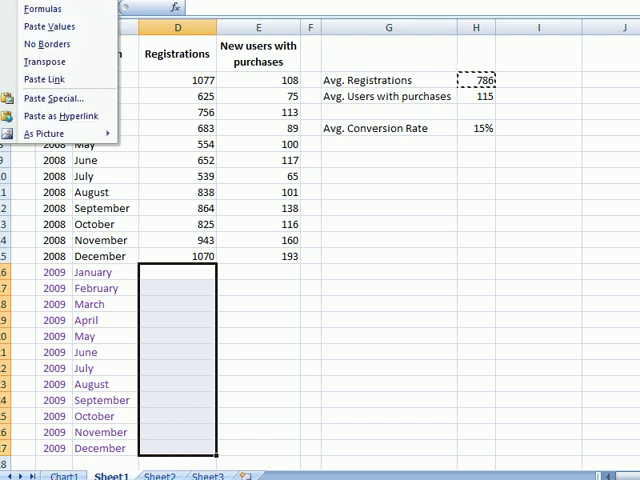
{"action": "left_click", "coordinate": [52, 26]}
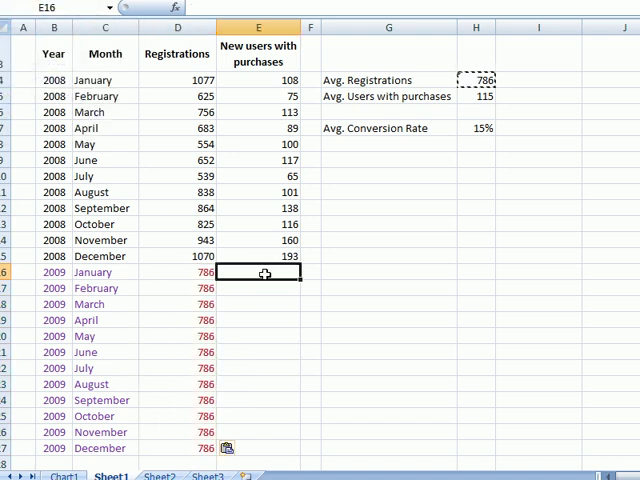
Step: Compute January 2009 purchasing users in E16 as =D16*$H$7, registrations times the fixed conversion rate
{"action": "type", "text": "=D16"}
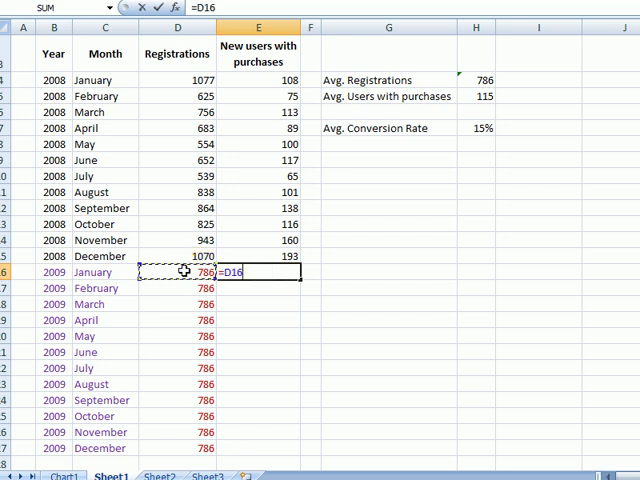
{"action": "type", "text": "*"}
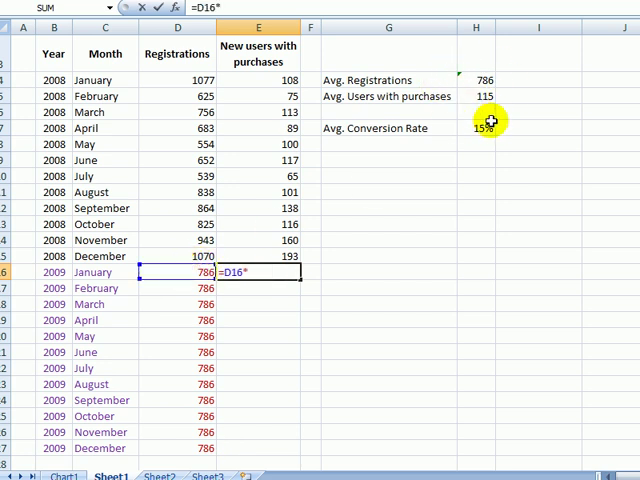
{"action": "left_click", "coordinate": [476, 128]}
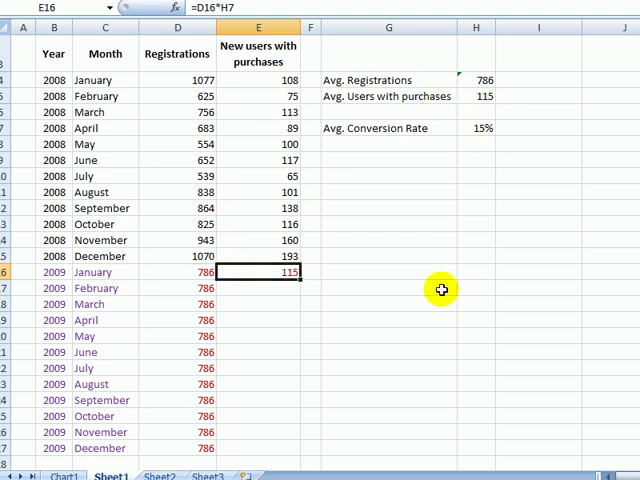
{"action": "mouse_move", "coordinate": [460, 90]}
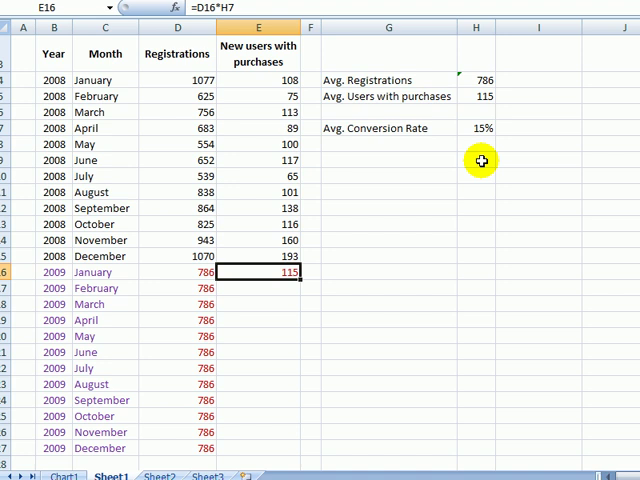
{"action": "mouse_move", "coordinate": [276, 292]}
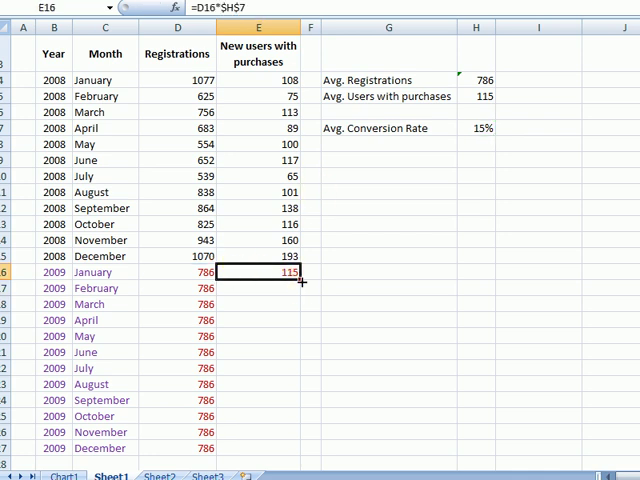
Step: Fill the purchasing-users formula from E16 down to December 2009, giving 115 each month
{"action": "left_click_drag", "start_coordinate": [304, 284], "coordinate": [304, 448]}
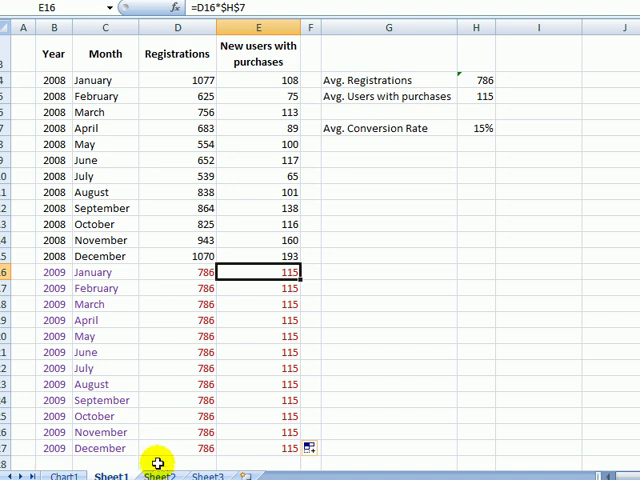
{"action": "left_click", "coordinate": [160, 476]}
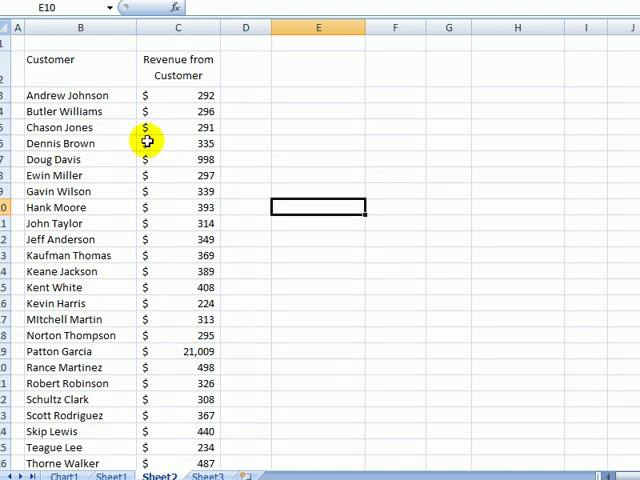
{"action": "mouse_move", "coordinate": [64, 96]}
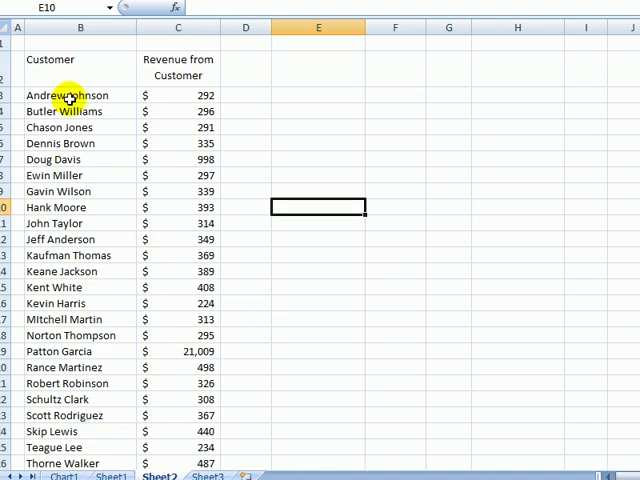
{"action": "left_click_drag", "start_coordinate": [64, 96], "coordinate": [64, 288]}
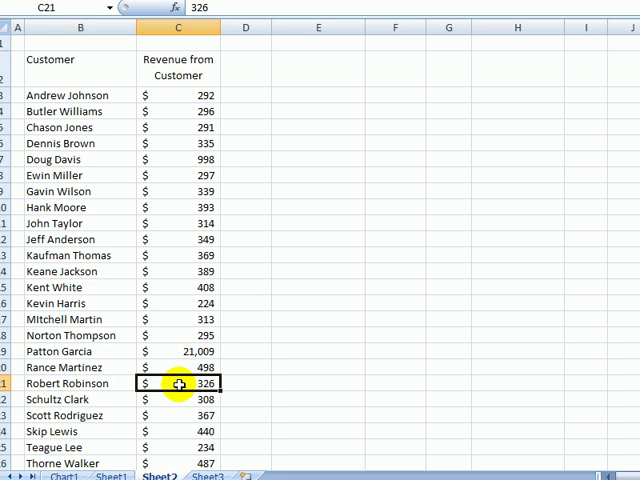
{"action": "mouse_move", "coordinate": [284, 238]}
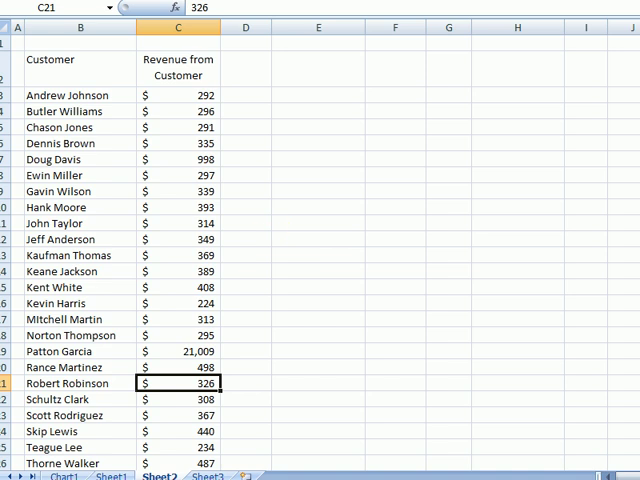
{"action": "mouse_move", "coordinate": [250, 284]}
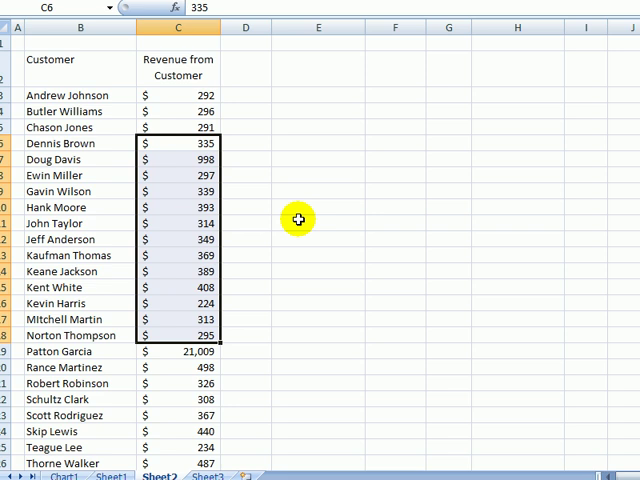
{"action": "left_click", "coordinate": [244, 320]}
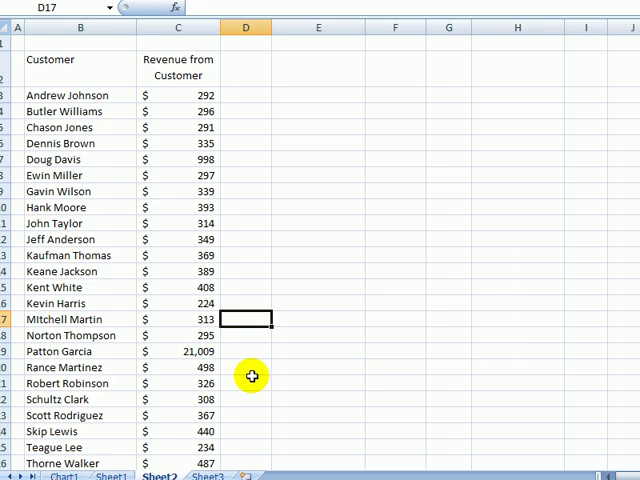
{"action": "left_click", "coordinate": [178, 352]}
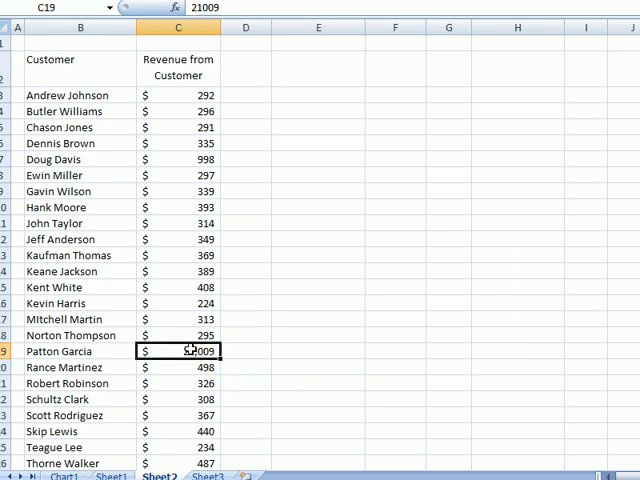
{"action": "mouse_move", "coordinate": [388, 374]}
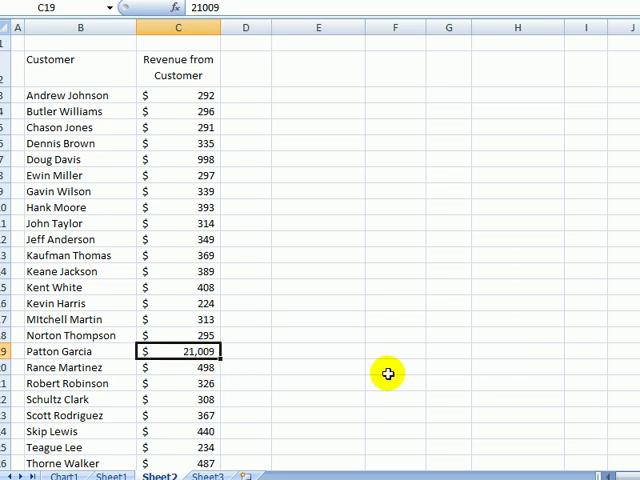
{"action": "mouse_move", "coordinate": [180, 208]}
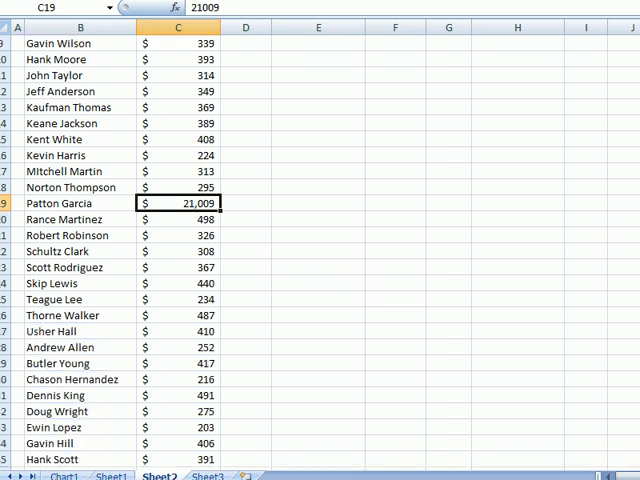
{"action": "scroll", "scroll_direction": "down", "scroll_amount": 3}
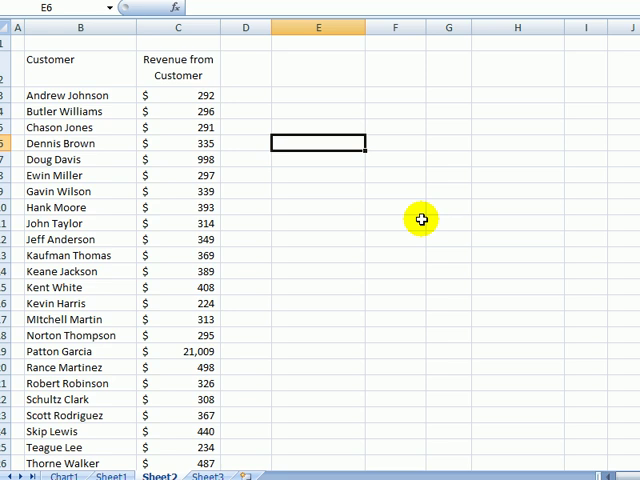
{"action": "mouse_move", "coordinate": [356, 270]}
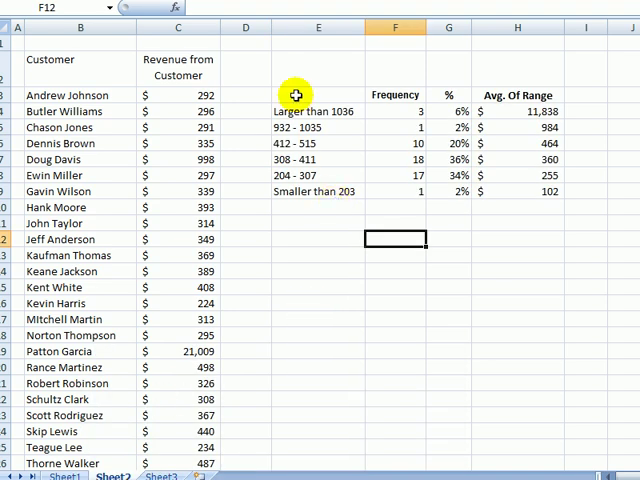
{"action": "left_click", "coordinate": [318, 324]}
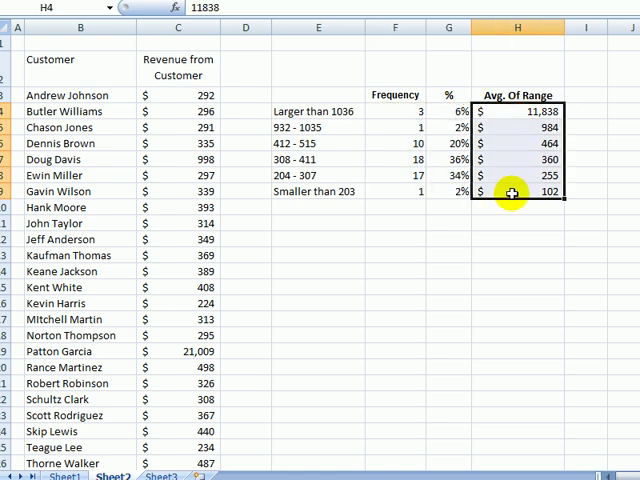
{"action": "left_click", "coordinate": [318, 256]}
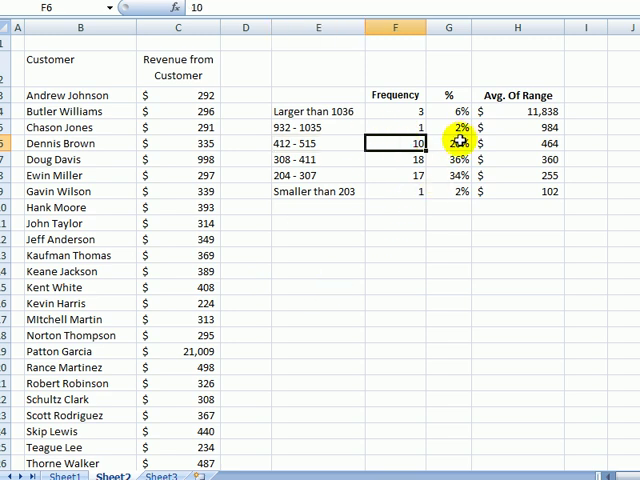
{"action": "left_click", "coordinate": [448, 144]}
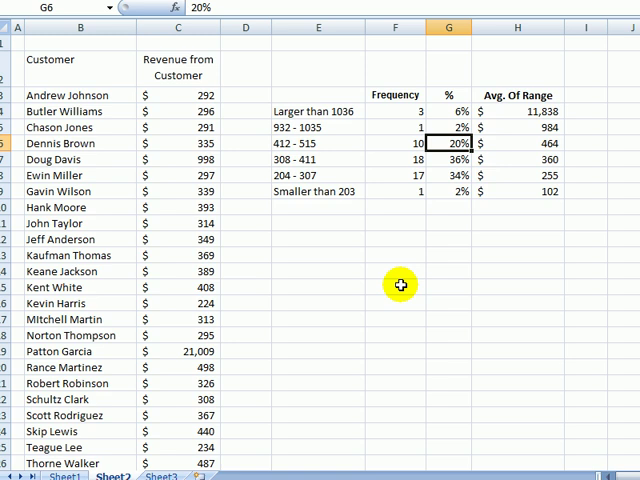
{"action": "left_click", "coordinate": [516, 144]}
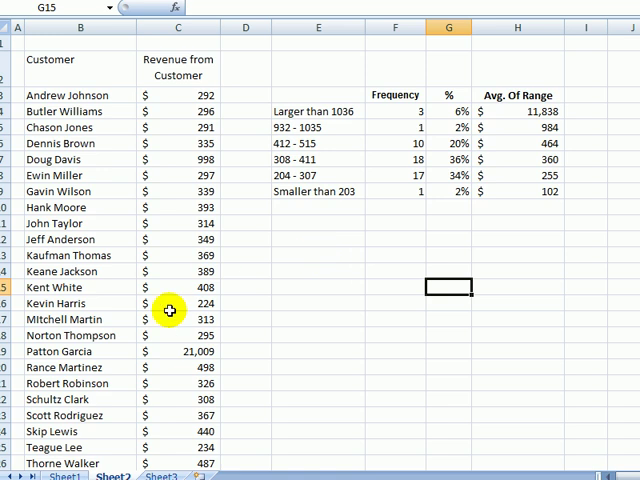
{"action": "mouse_move", "coordinate": [308, 96]}
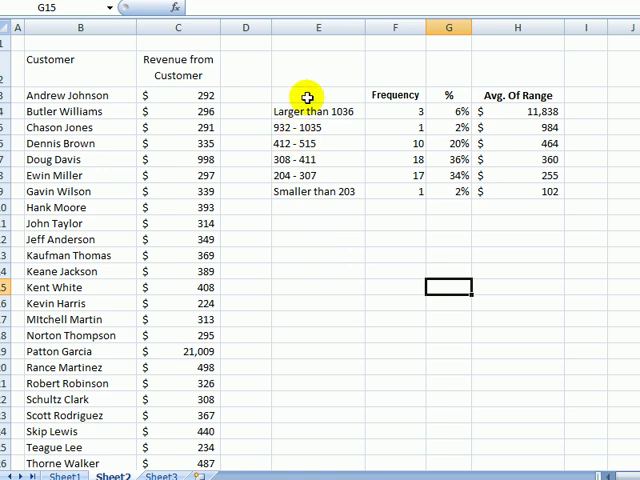
Step: Review the Projection table's Range, % and Avg. Of Range rows and pick J20 for the first estimate
{"action": "left_click", "coordinate": [396, 272]}
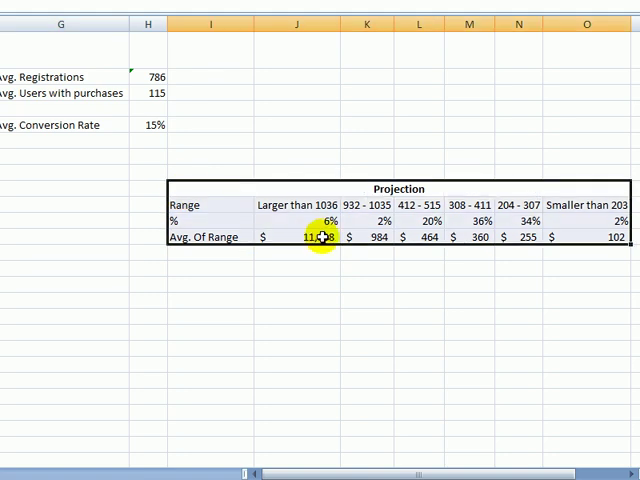
{"action": "mouse_move", "coordinate": [394, 86]}
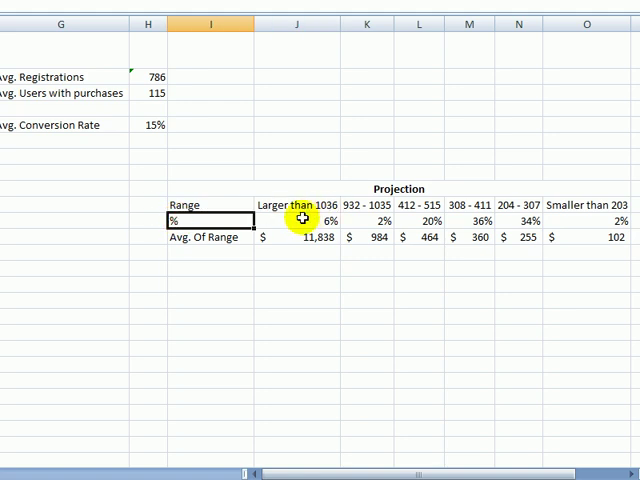
{"action": "left_click", "coordinate": [210, 284]}
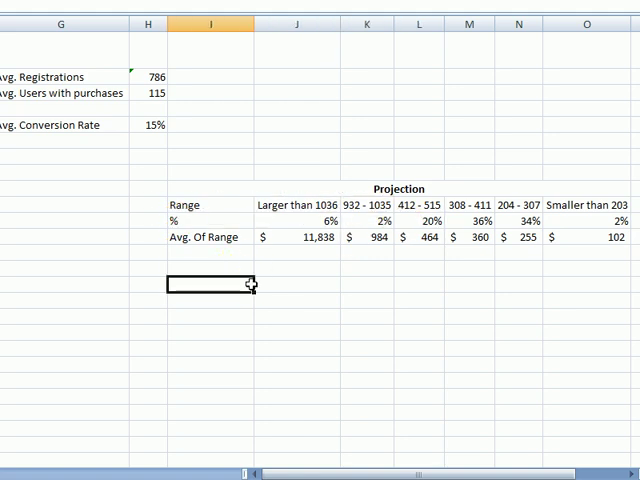
{"action": "left_click", "coordinate": [210, 236]}
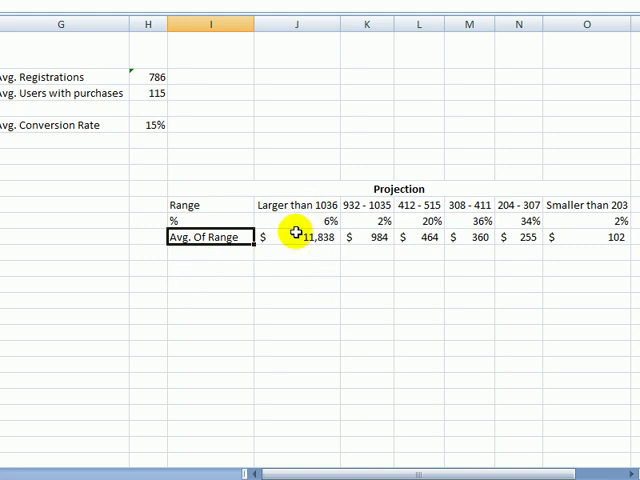
{"action": "left_click", "coordinate": [296, 348]}
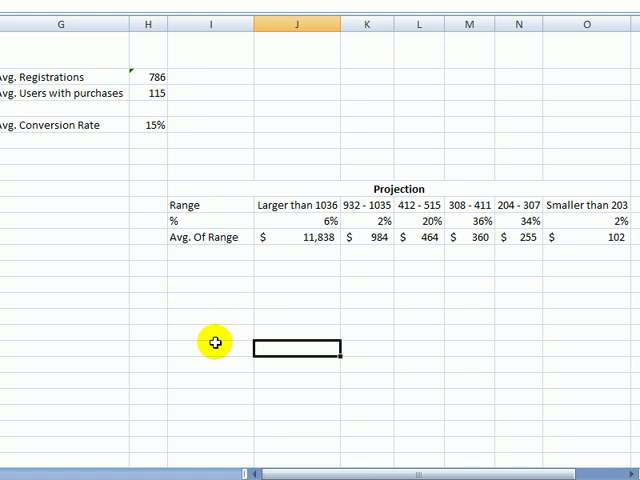
{"action": "mouse_move", "coordinate": [168, 314]}
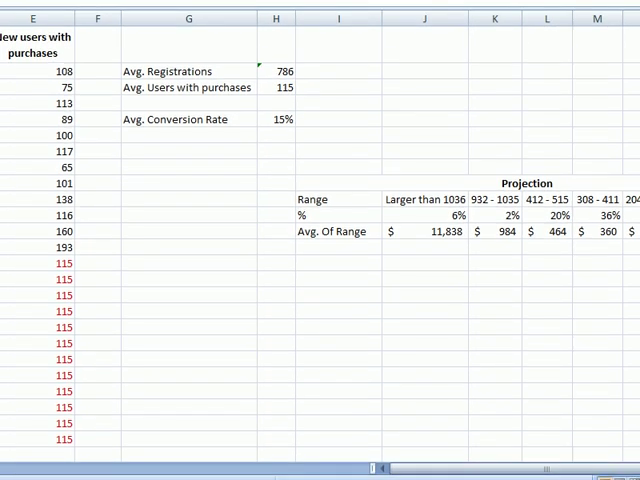
Step: Estimate revenue per range as purchasing users × % × Avg. Of Range, filled down and across ($81,386 … $234)
{"action": "left_click", "coordinate": [424, 264]}
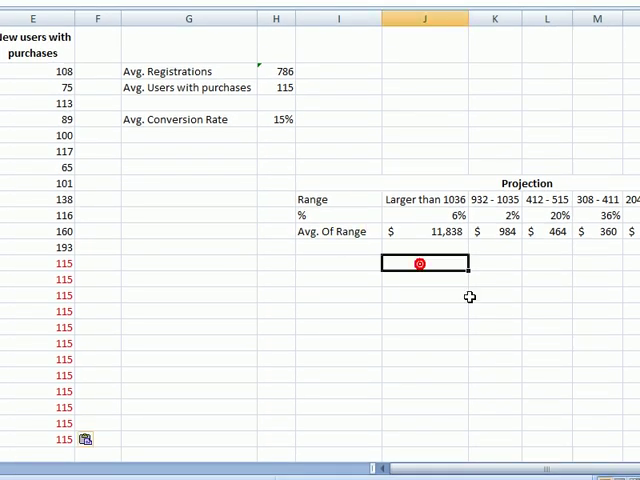
{"action": "type", "text": "="}
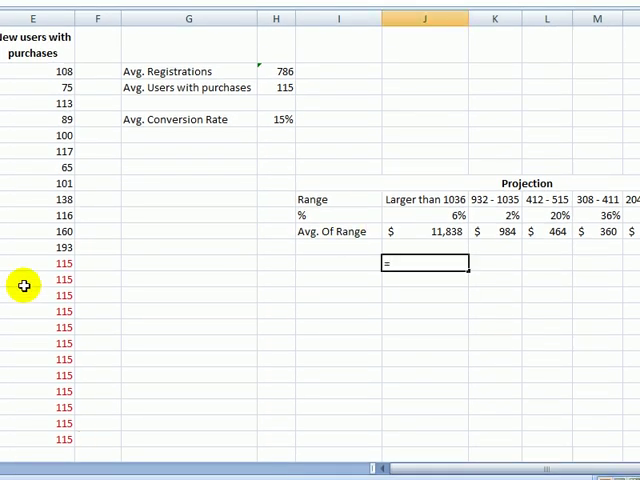
{"action": "left_click", "coordinate": [36, 264]}
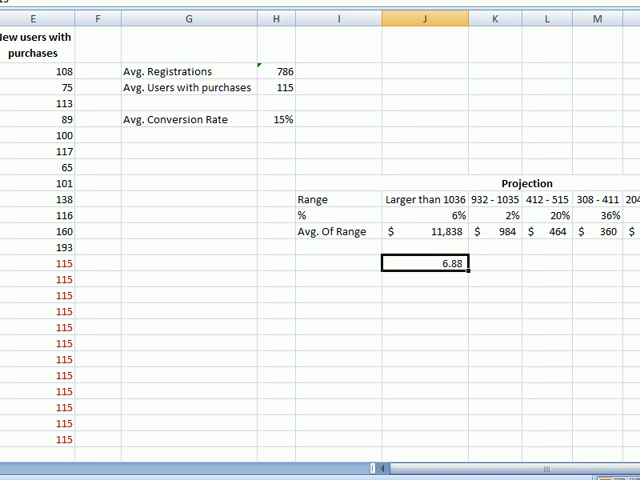
{"action": "left_click", "coordinate": [336, 344]}
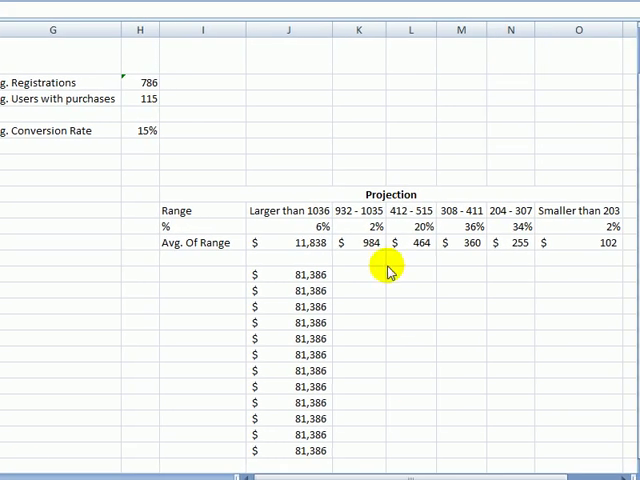
{"action": "left_click", "coordinate": [290, 276]}
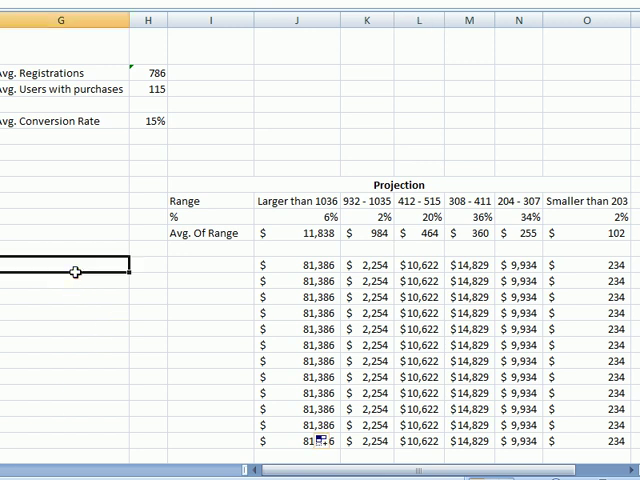
Step: Total January 2009 projected revenue in G16 as =SUM(I16:O16), giving $119,259
{"action": "type", "text": "=SUM"}
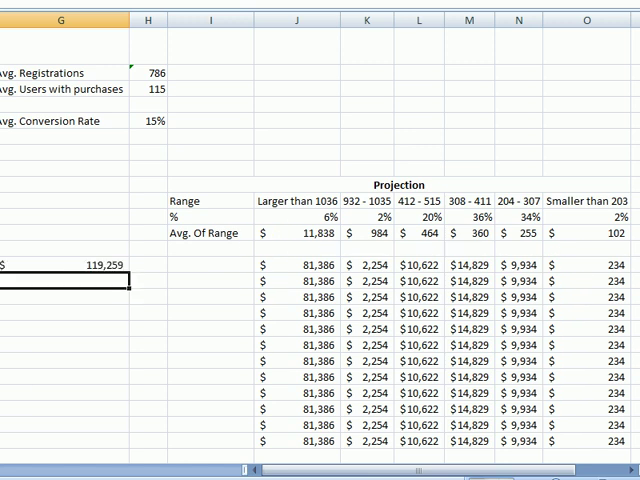
{"action": "scroll", "scroll_direction": "left", "scroll_amount": 3}
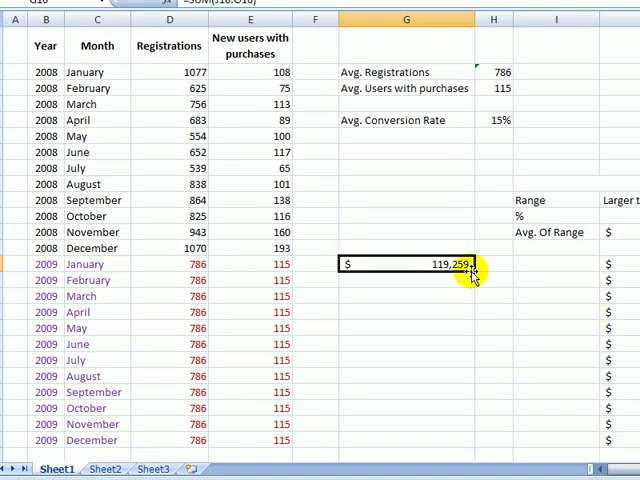
Step: Fill the $119,259 total down all 2009 months, test the conversion rate, and start growth at 1% and 2%
{"action": "left_click_drag", "start_coordinate": [470, 270], "coordinate": [470, 440]}
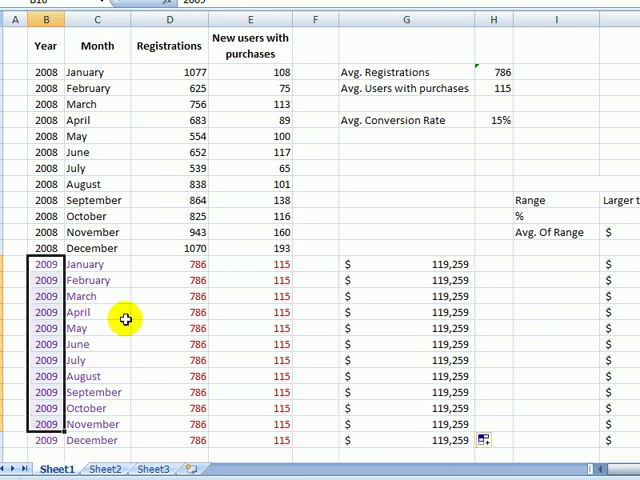
{"action": "left_click", "coordinate": [96, 312]}
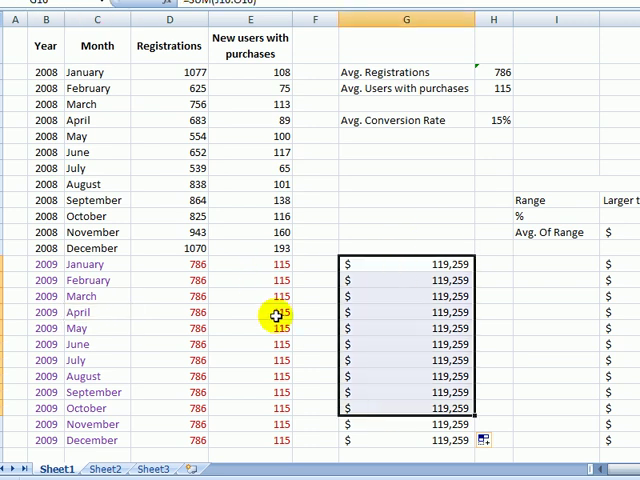
{"action": "mouse_move", "coordinate": [284, 296]}
{"action": "type", "text": "50"}
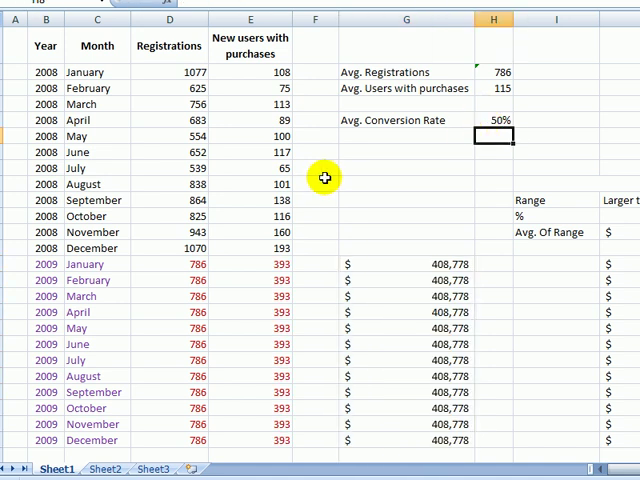
{"action": "type", "text": "20%"}
{"action": "left_click", "coordinate": [316, 264]}
{"action": "type", "text": "1"}
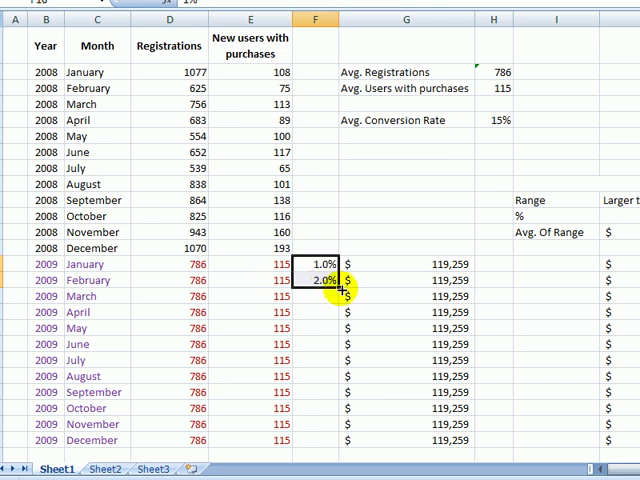
Step: Extend growth to 12.0% by December and revise revenue to =SUM(I16:O16)*(1+F16) filled down, January $120,452
{"action": "left_click_drag", "start_coordinate": [316, 280], "coordinate": [316, 440]}
{"action": "type", "text": "=SUM(J16:O16)*"}
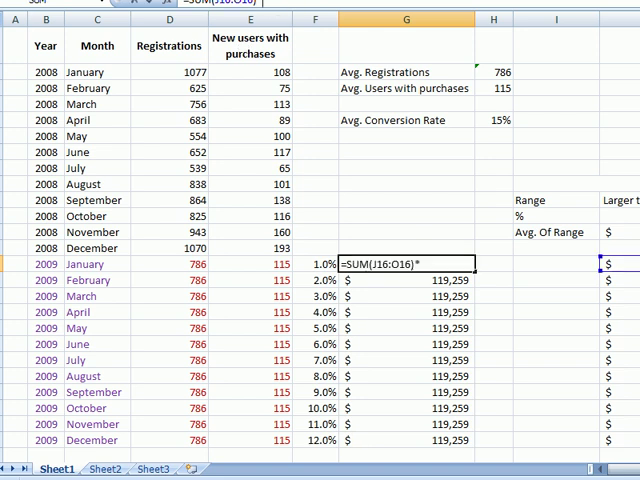
{"action": "left_click", "coordinate": [316, 264]}
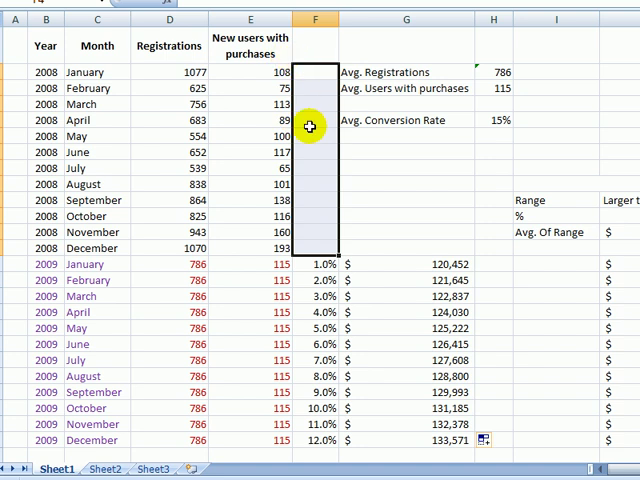
{"action": "mouse_move", "coordinate": [184, 110]}
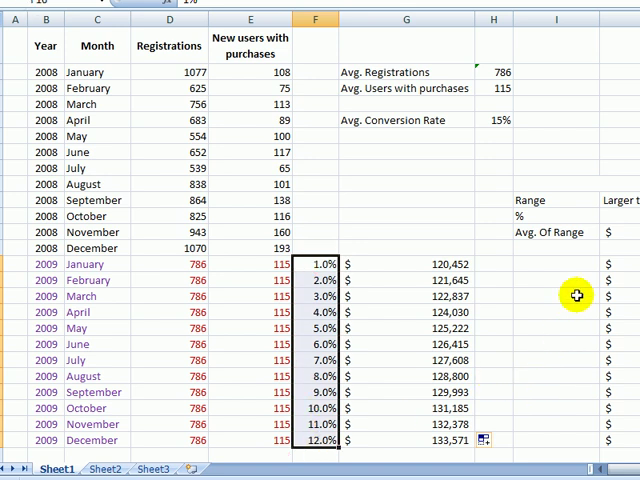
{"action": "left_click", "coordinate": [404, 170]}
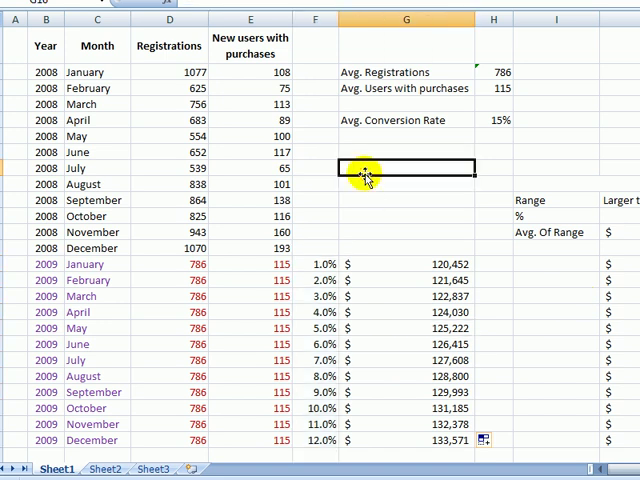